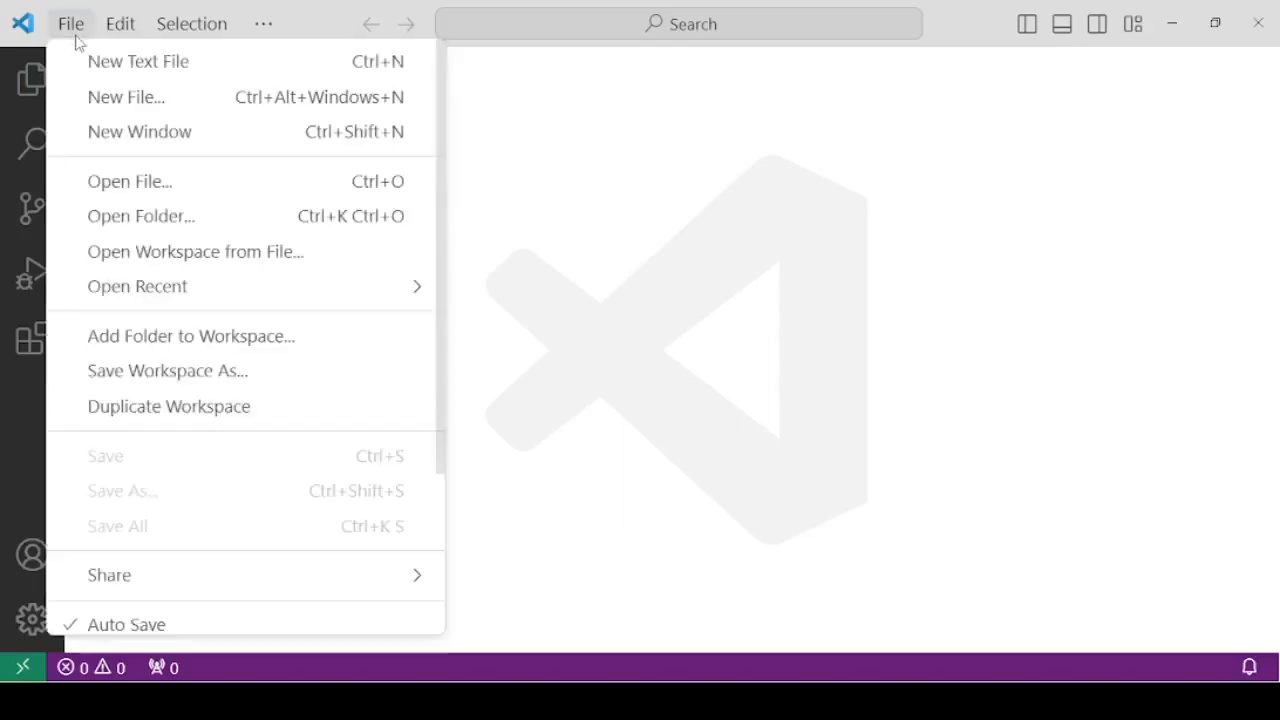
Step: Open the Project folder containing the myenv virtual environment as the workspace
left_click(140, 216)
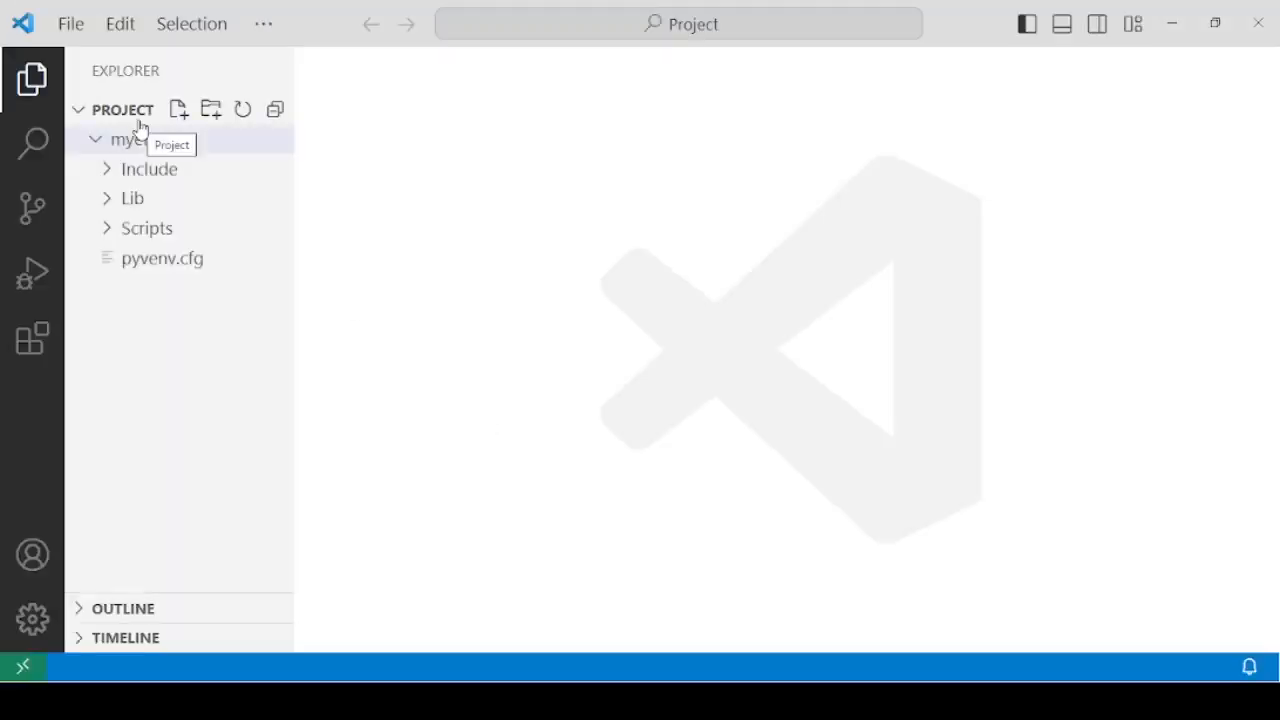
Step: Start a new terminal and move into the myenv folder with cd myenv
left_click(264, 24)
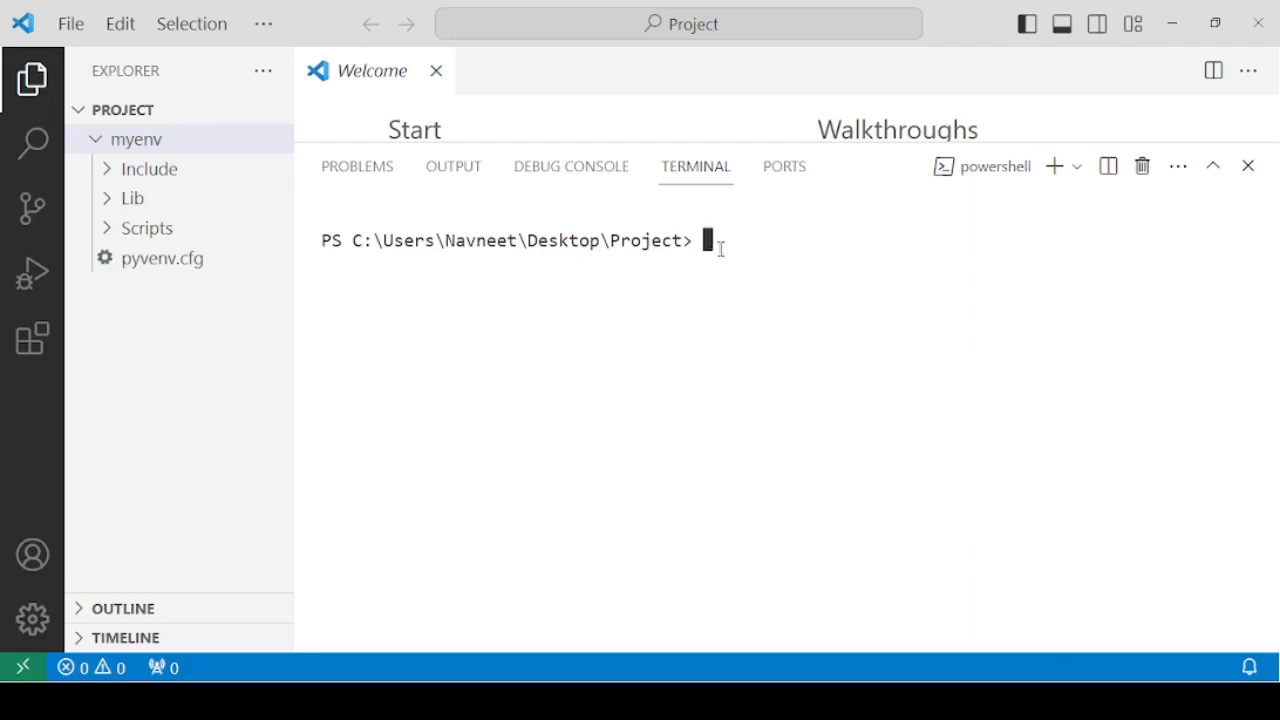
type("cd")
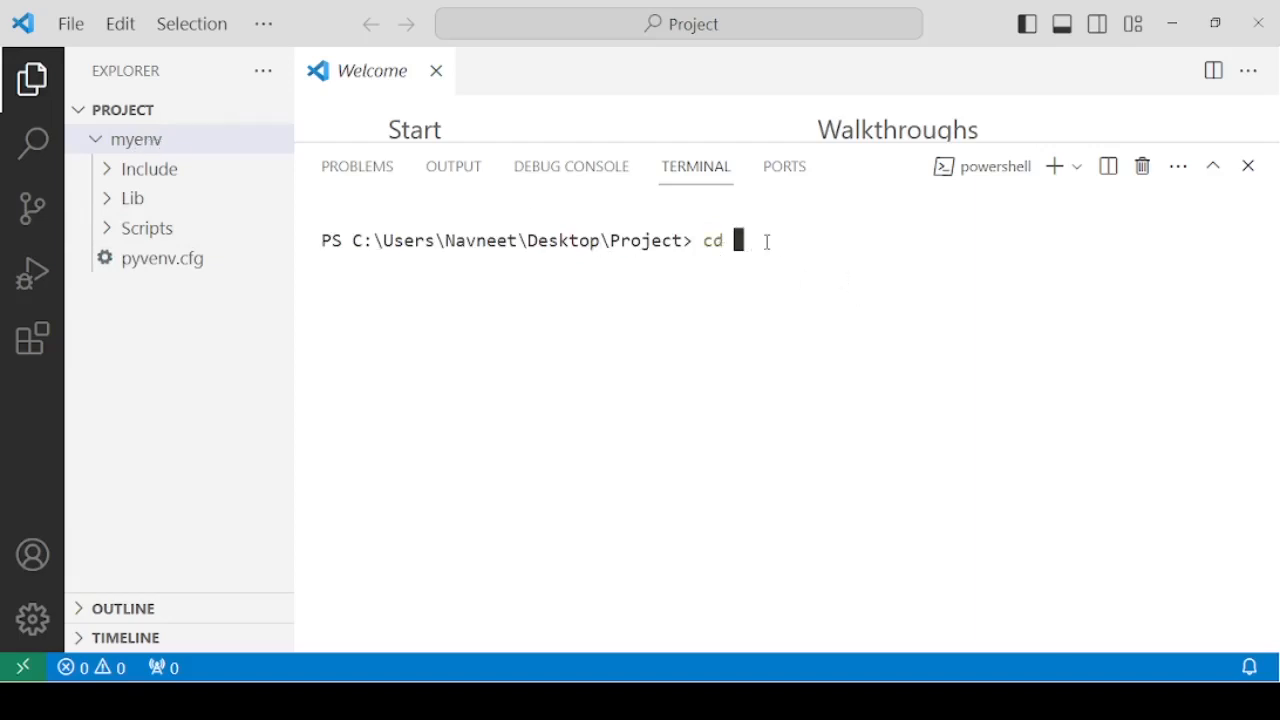
type("myenv")
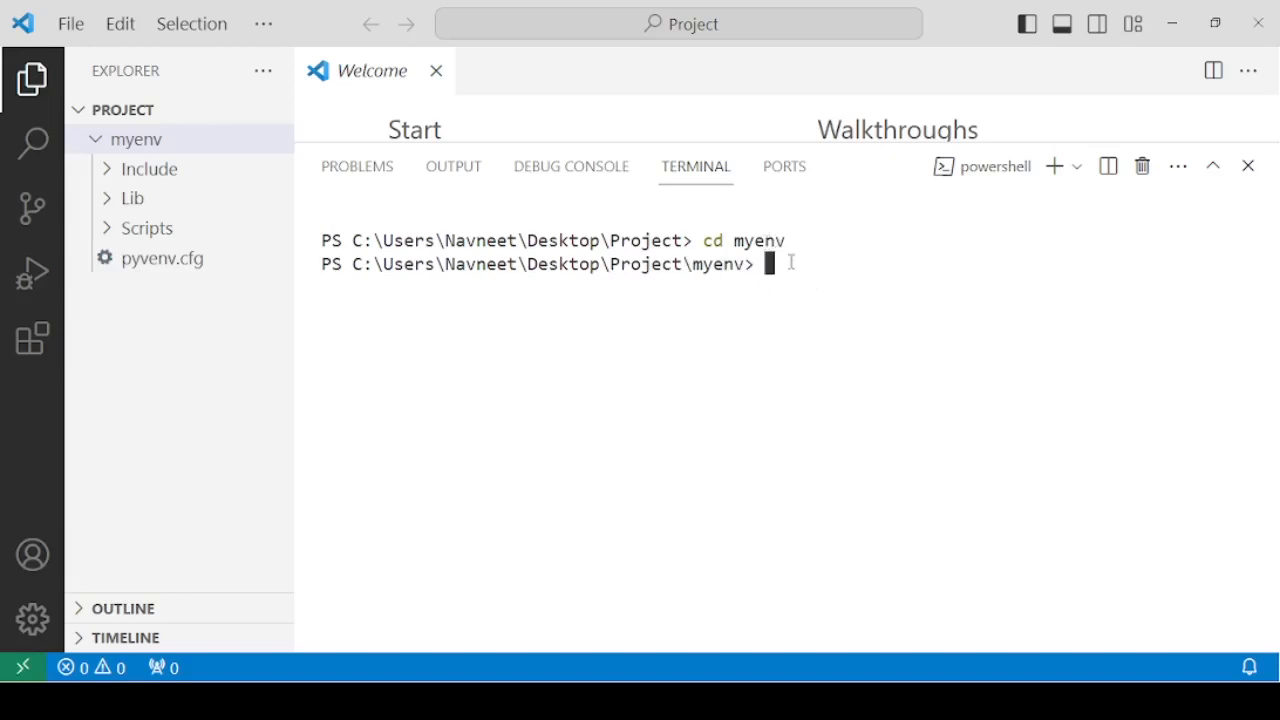
Step: Enter django-admin startproject myproject in the terminal, leaving it ready to run
type("d")
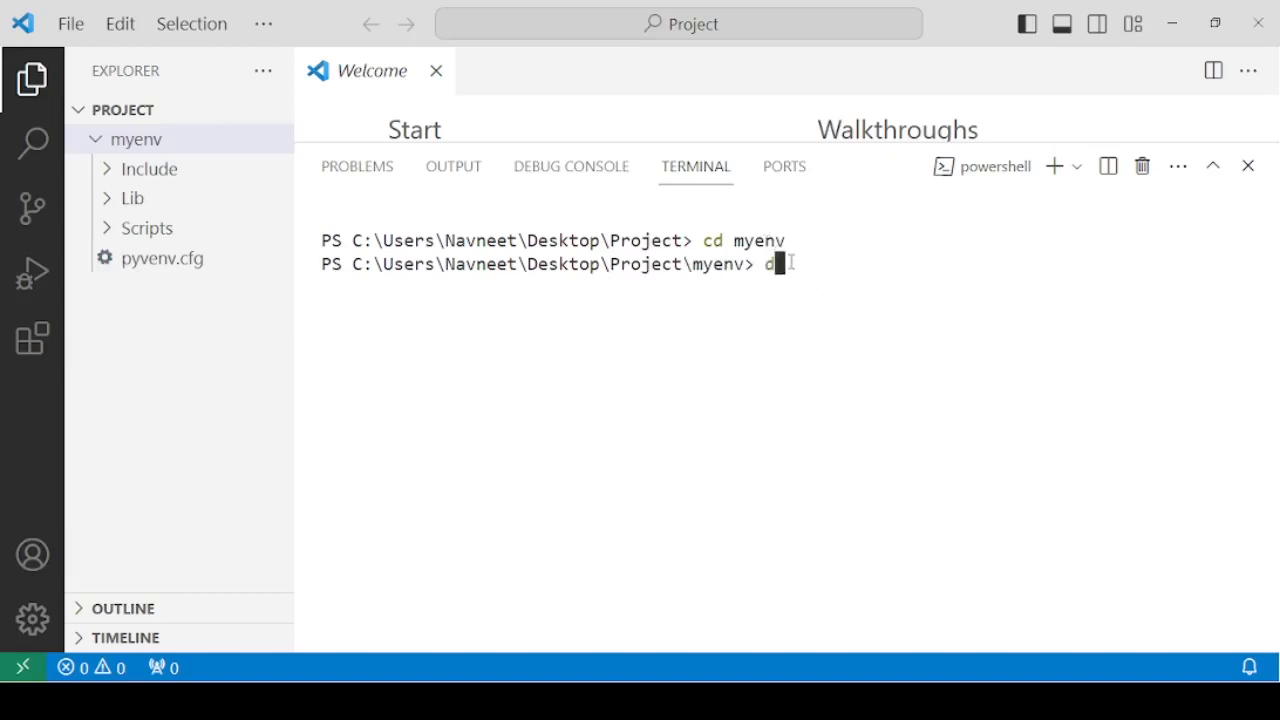
type("jango")
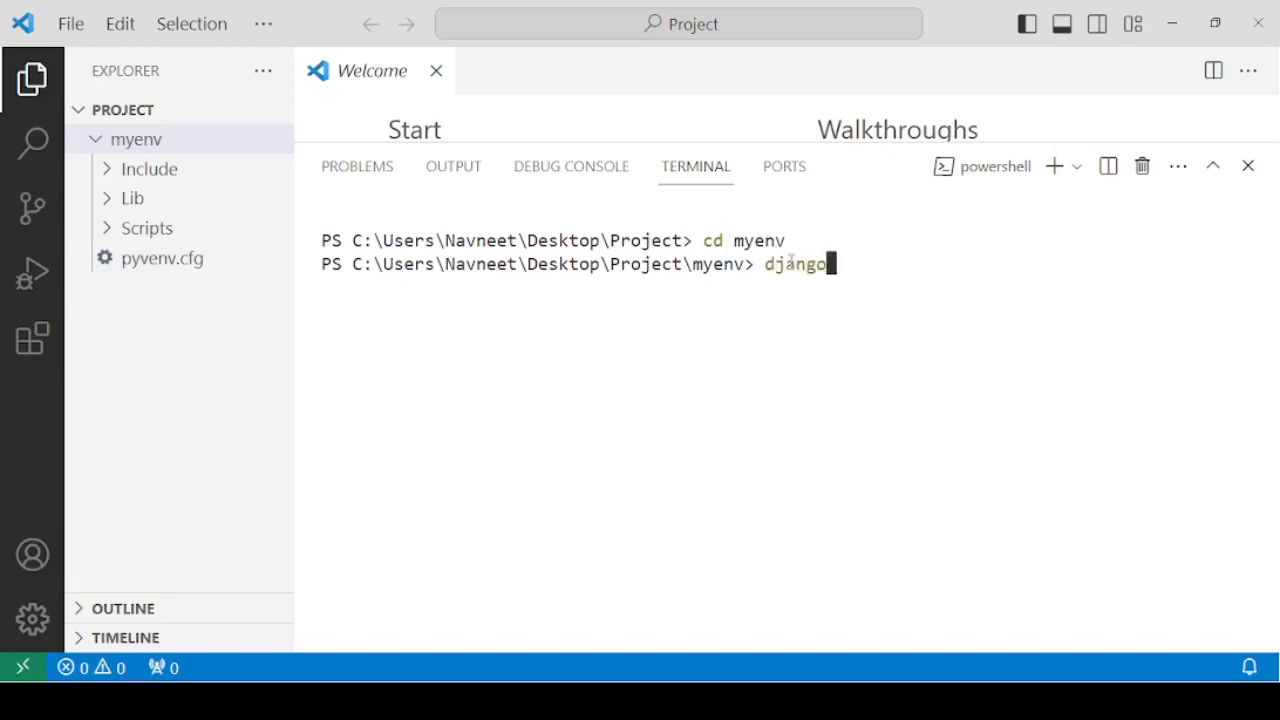
type("-")
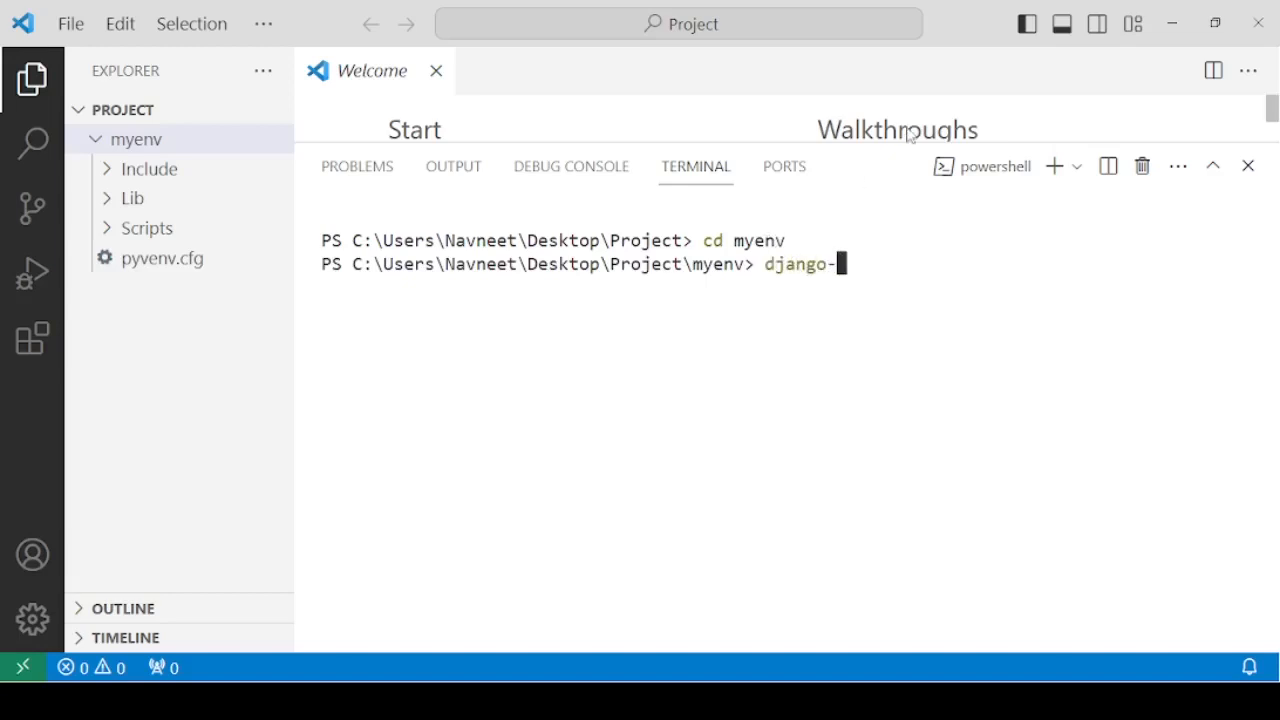
type("admin")
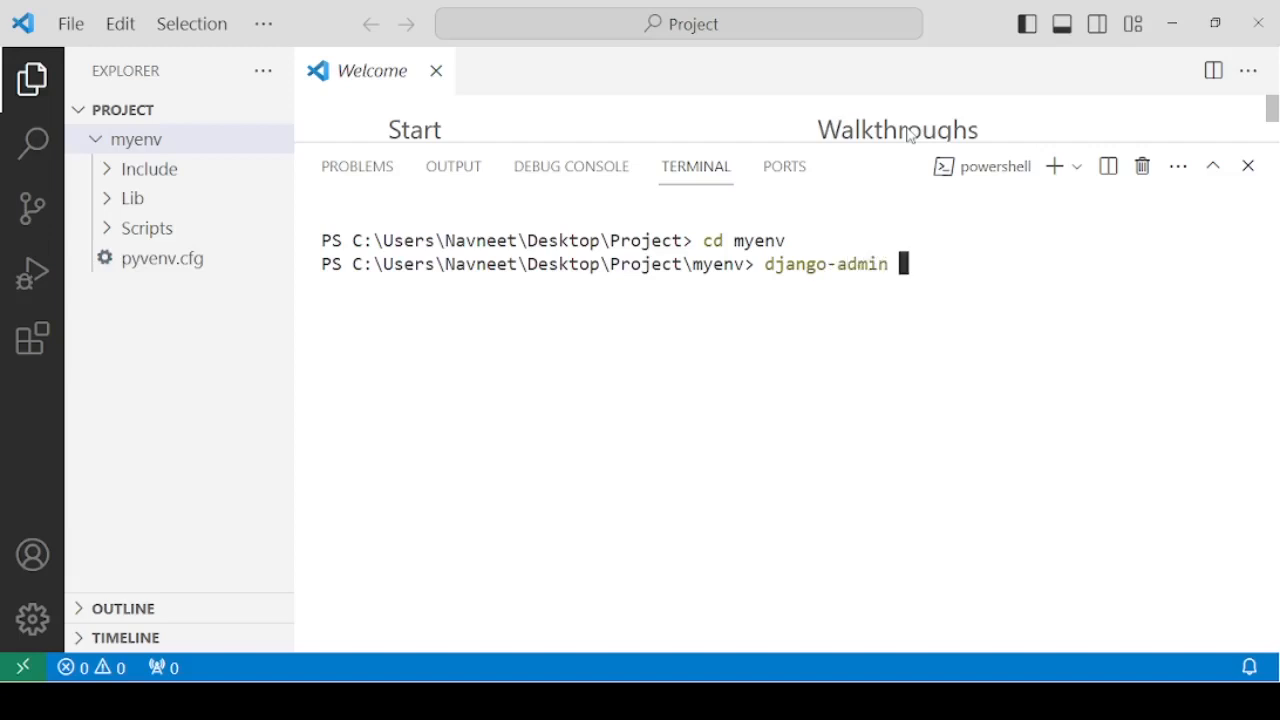
type("start")
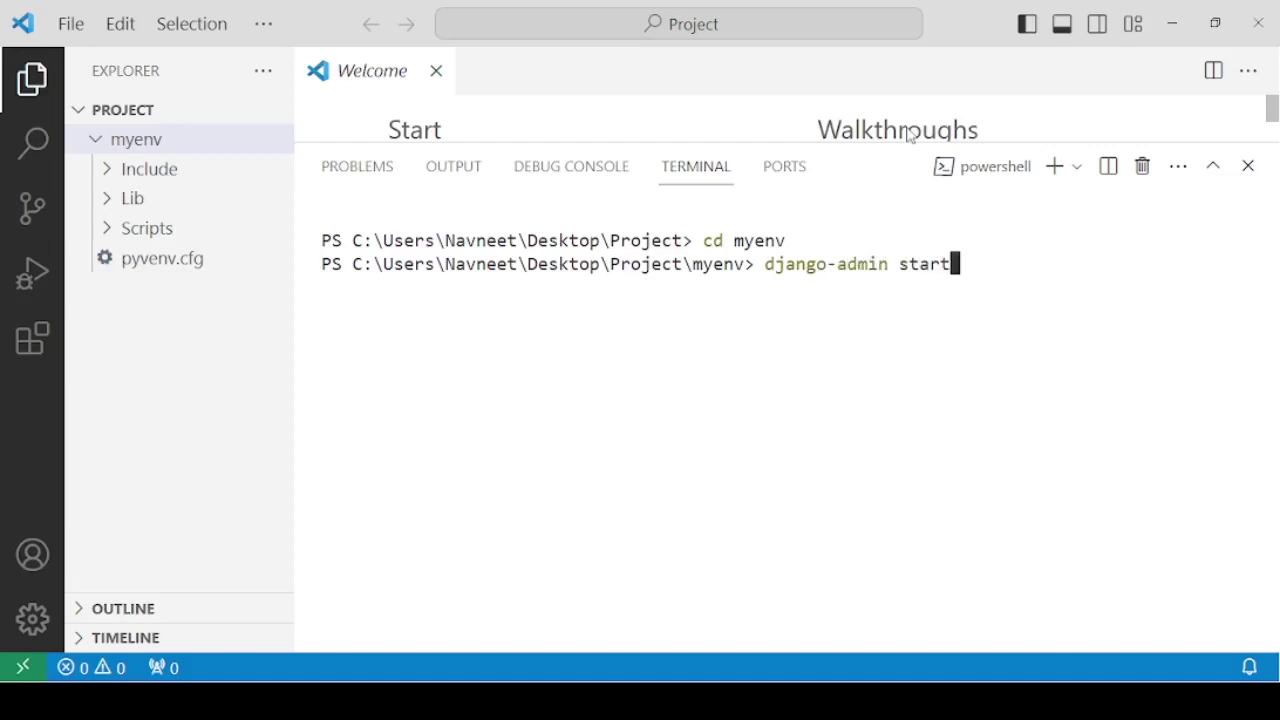
type("pro")
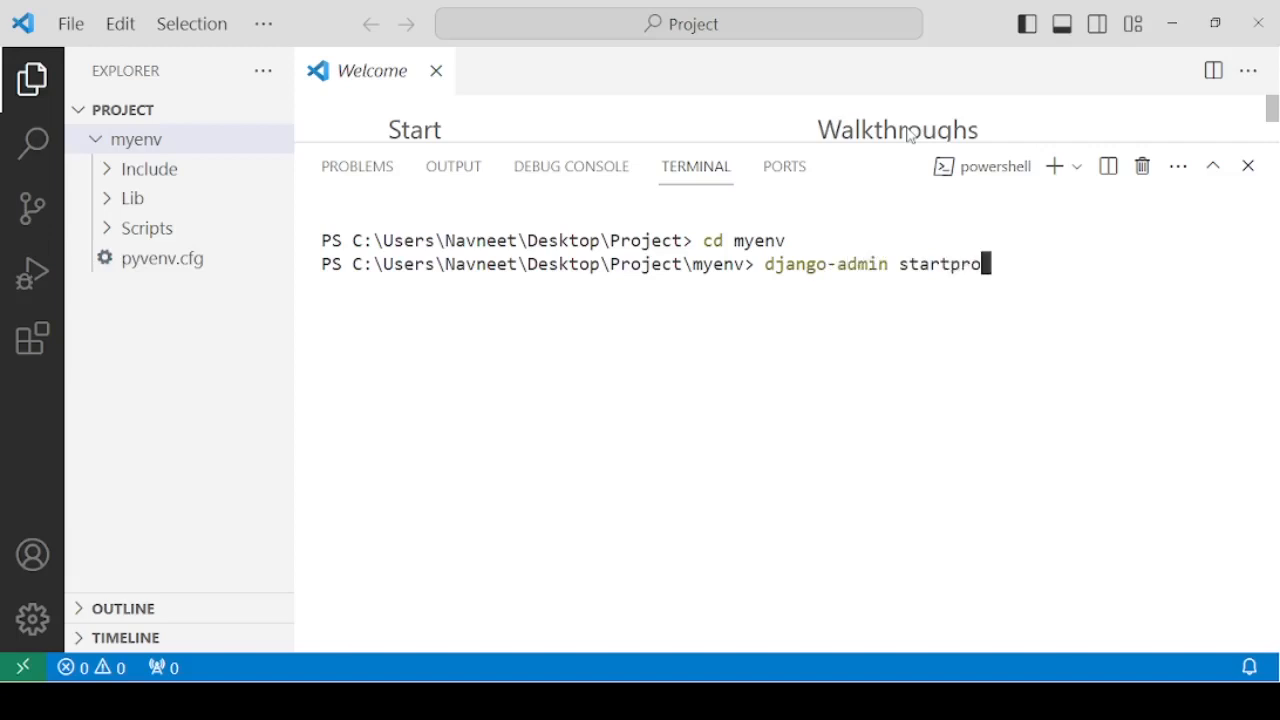
type("ject")
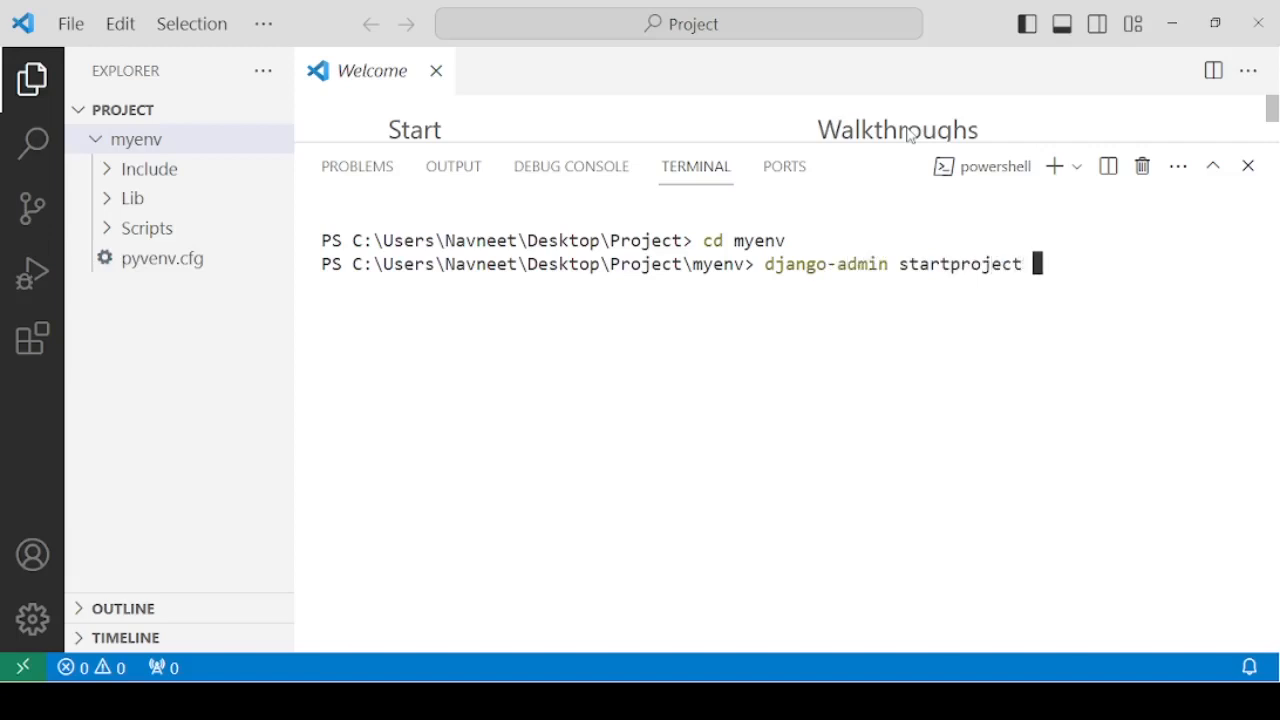
type("my")
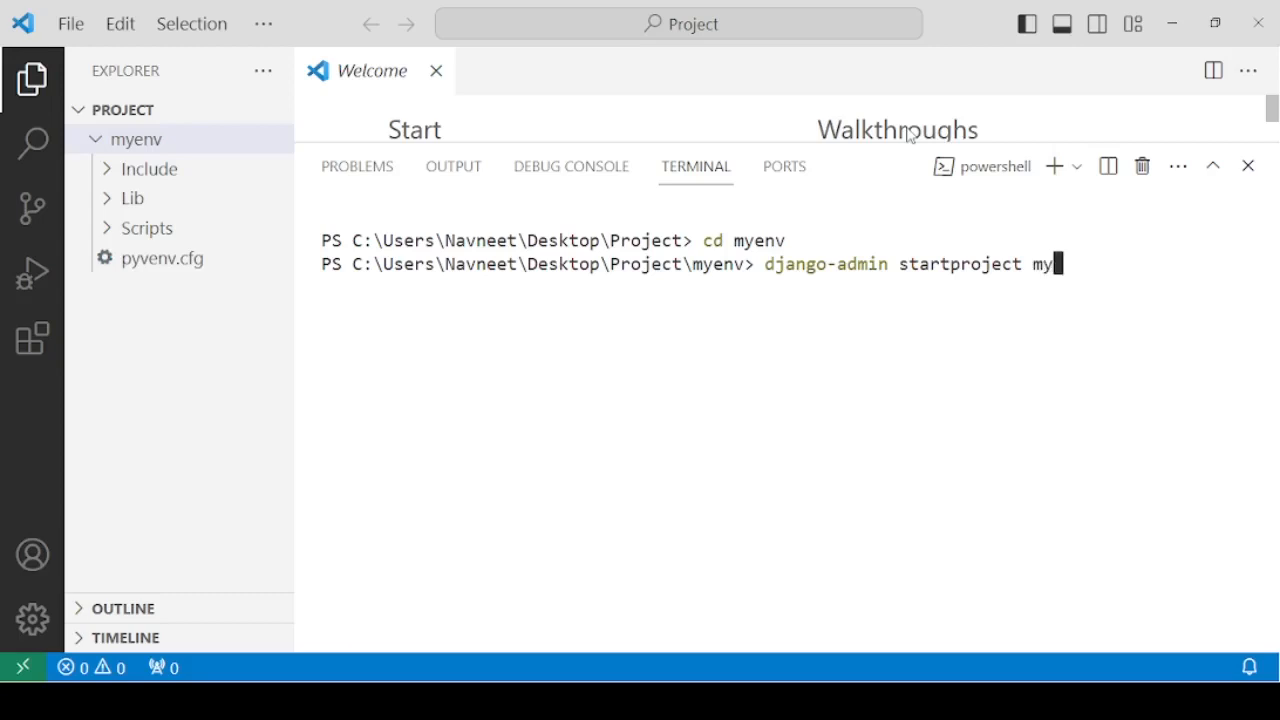
type("project")
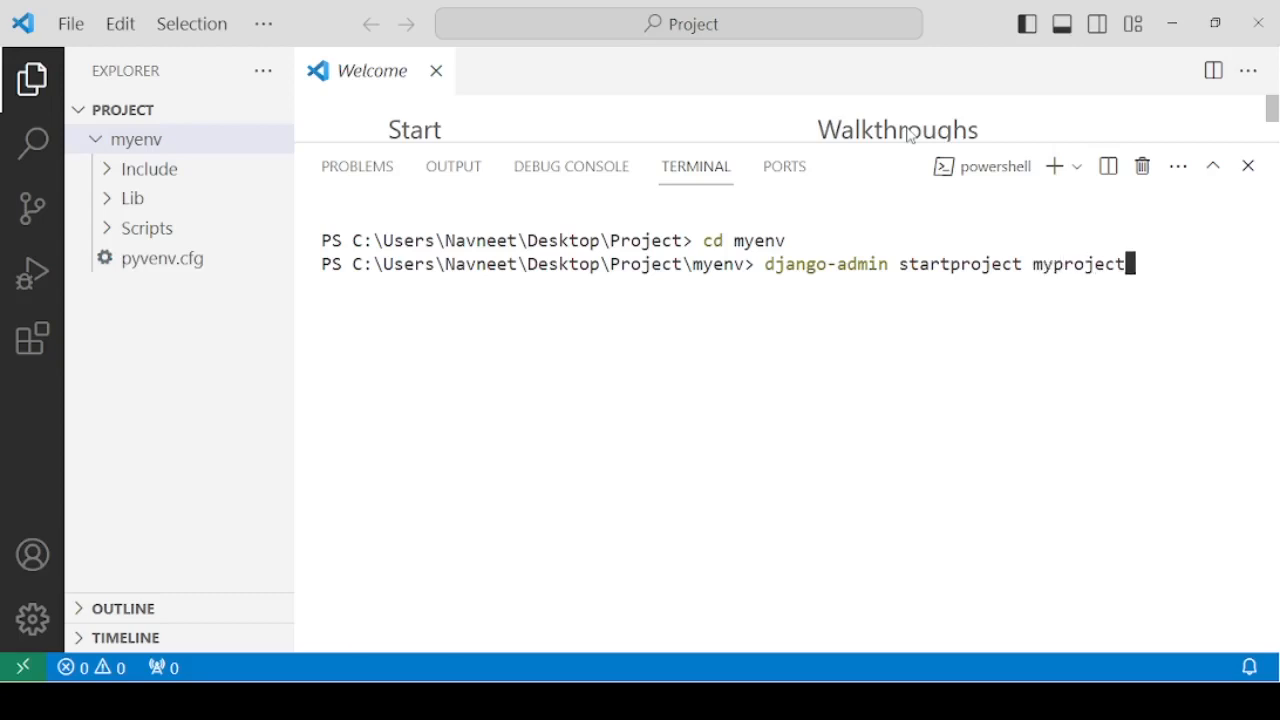
Step: Run startproject to create myproject and expand its inner package showing manage.py, settings, urls, asgi, wsgi
key("Enter")
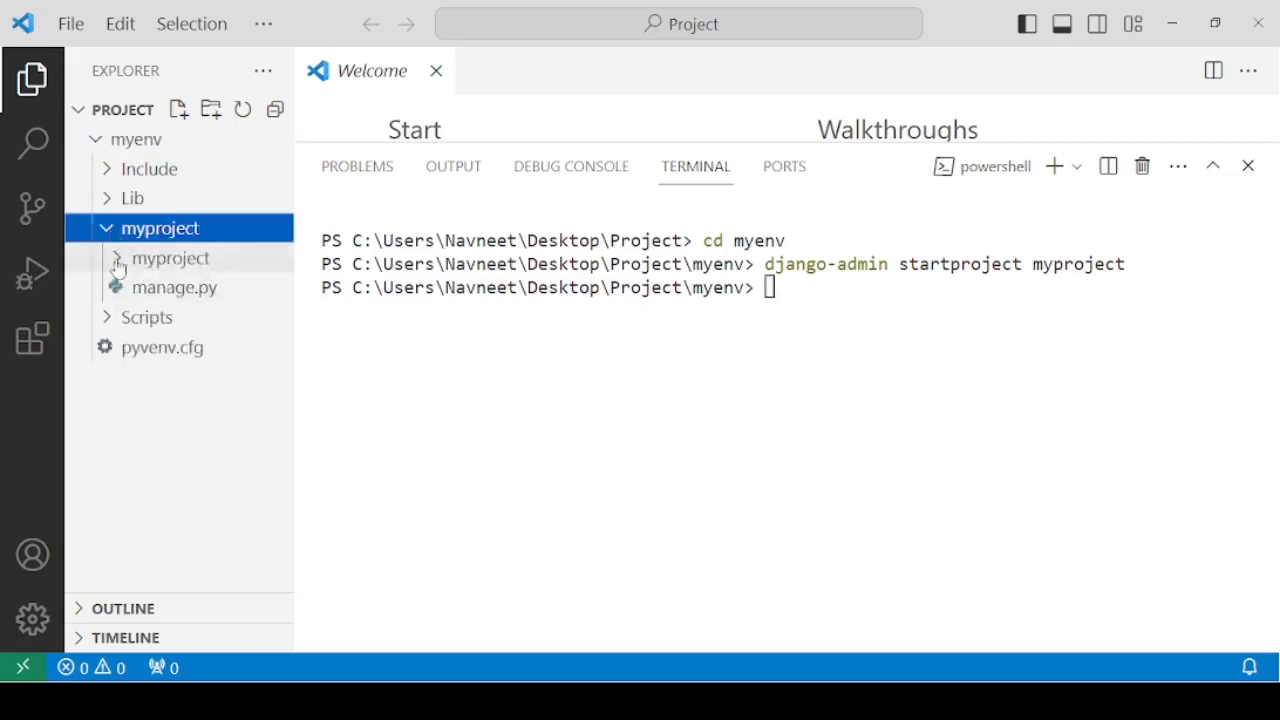
left_click(170, 258)
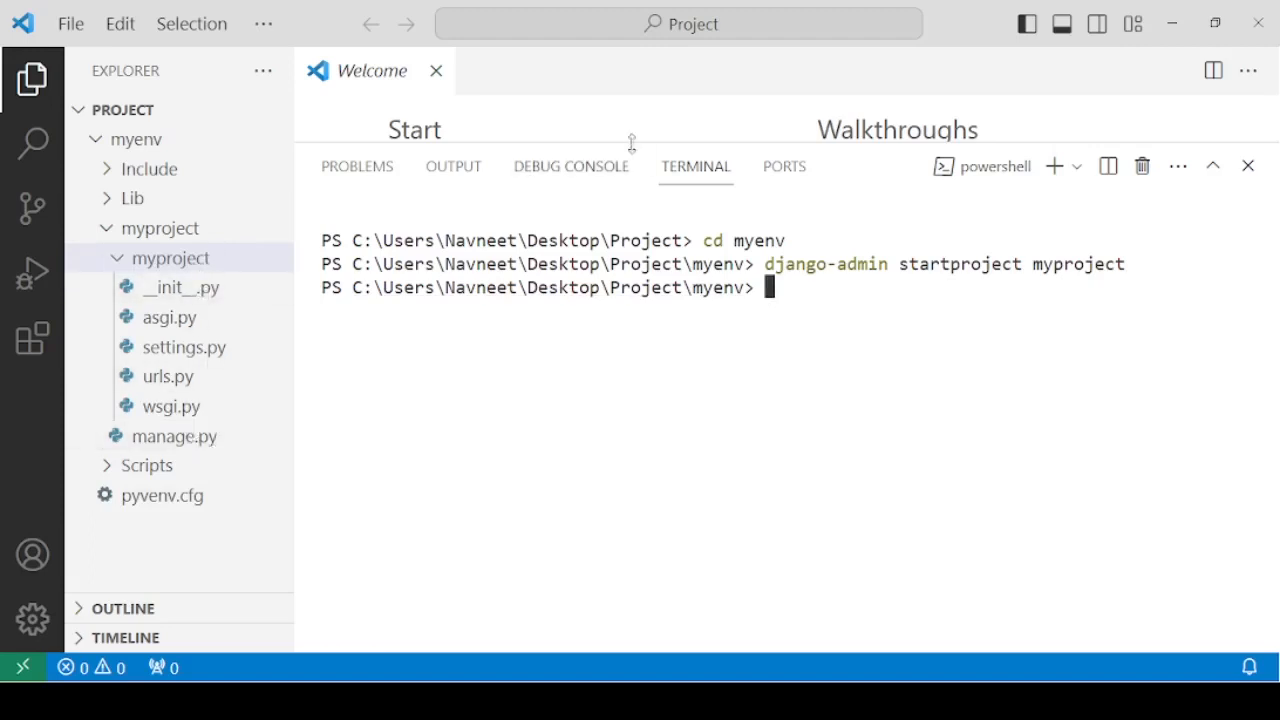
mouse_move(108, 336)
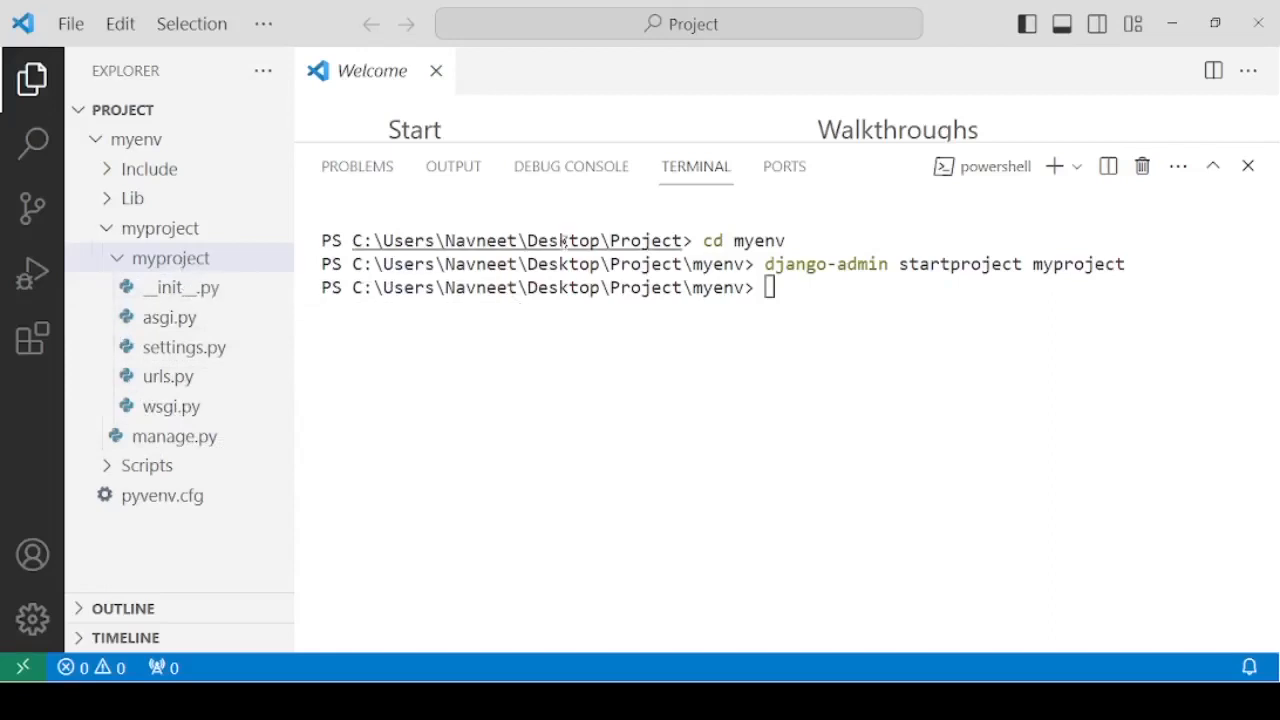
mouse_move(784, 292)
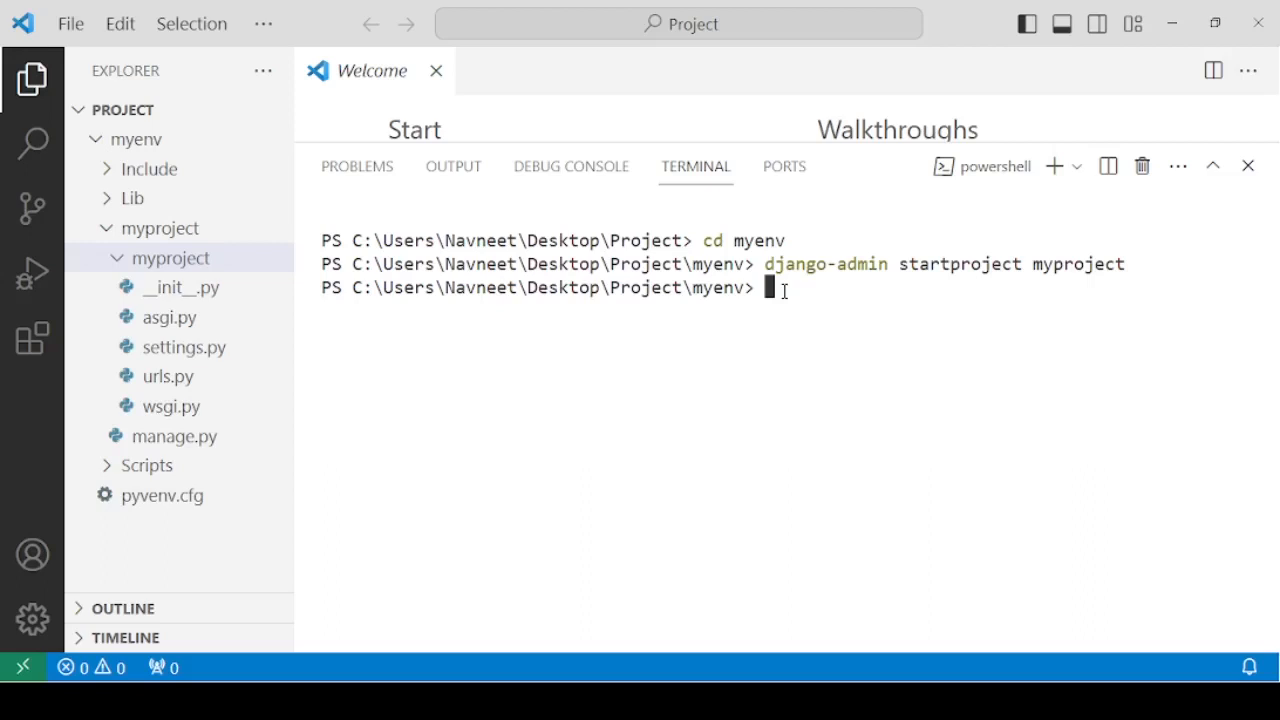
Step: Move the terminal into the myproject folder with cd myproject
type("cd")
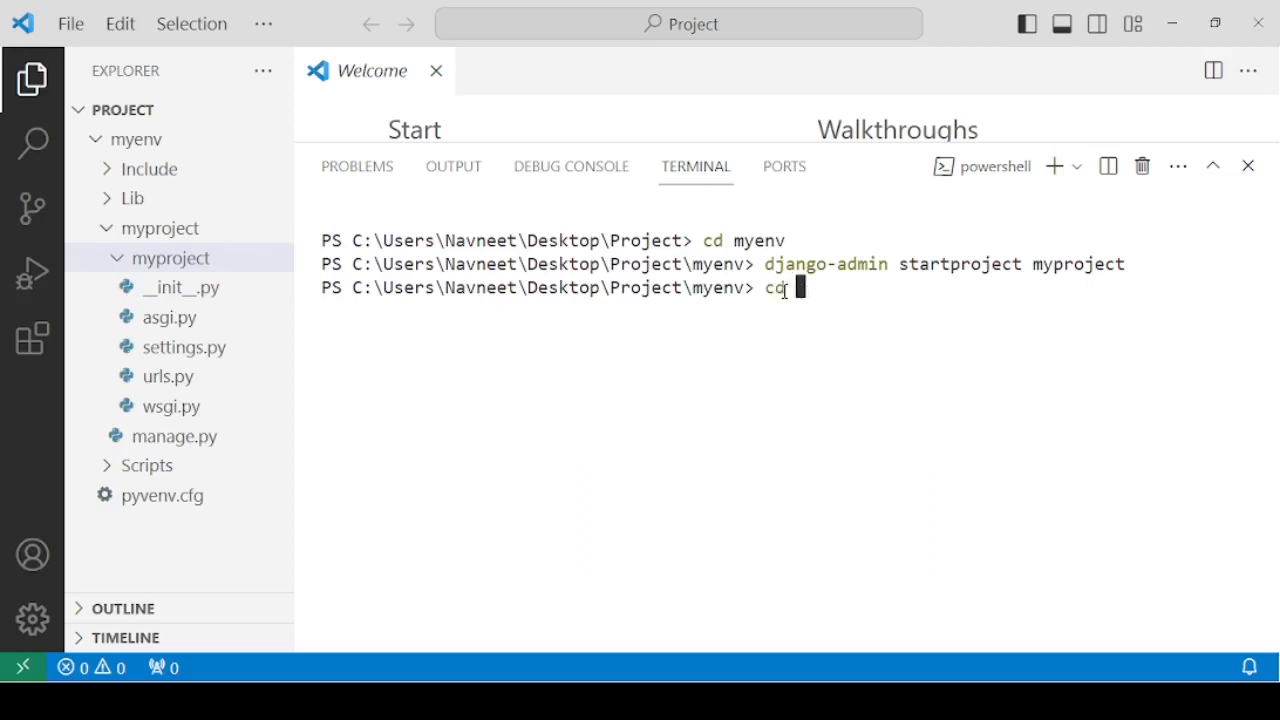
type("mypr")
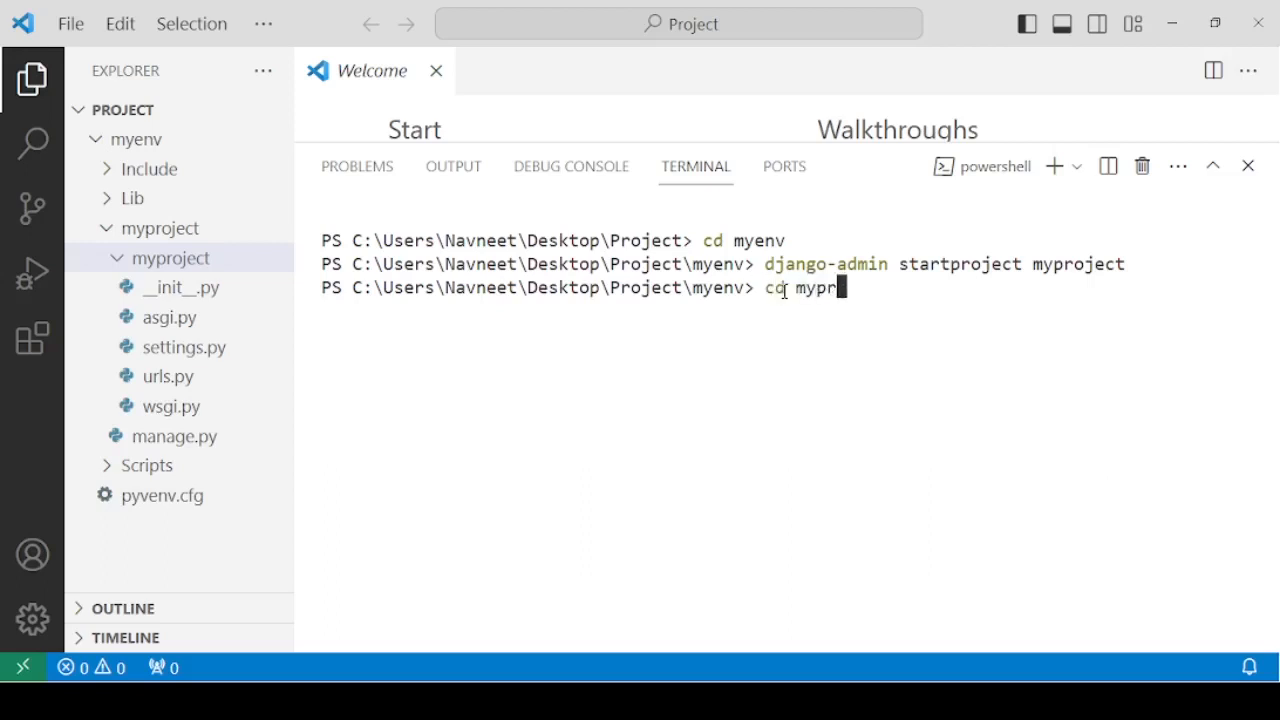
key("Enter")
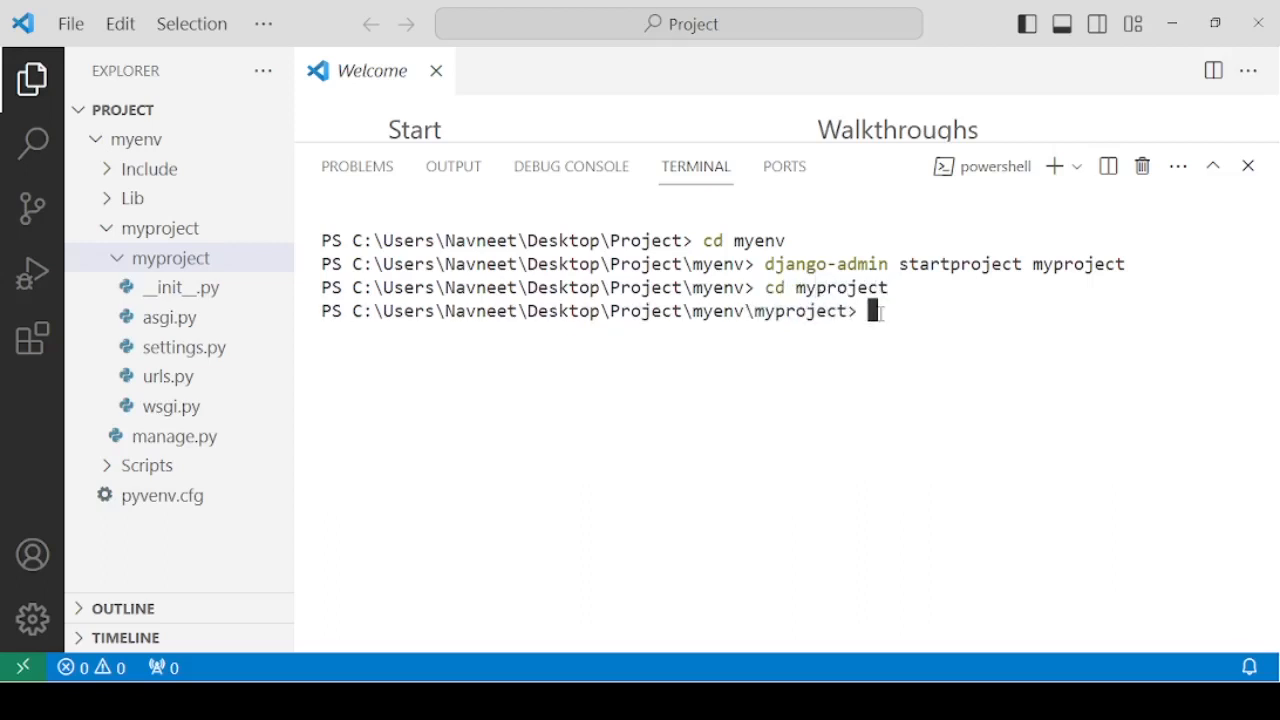
Step: Launch the Django development server with python manage.py runserver
type("python mana")
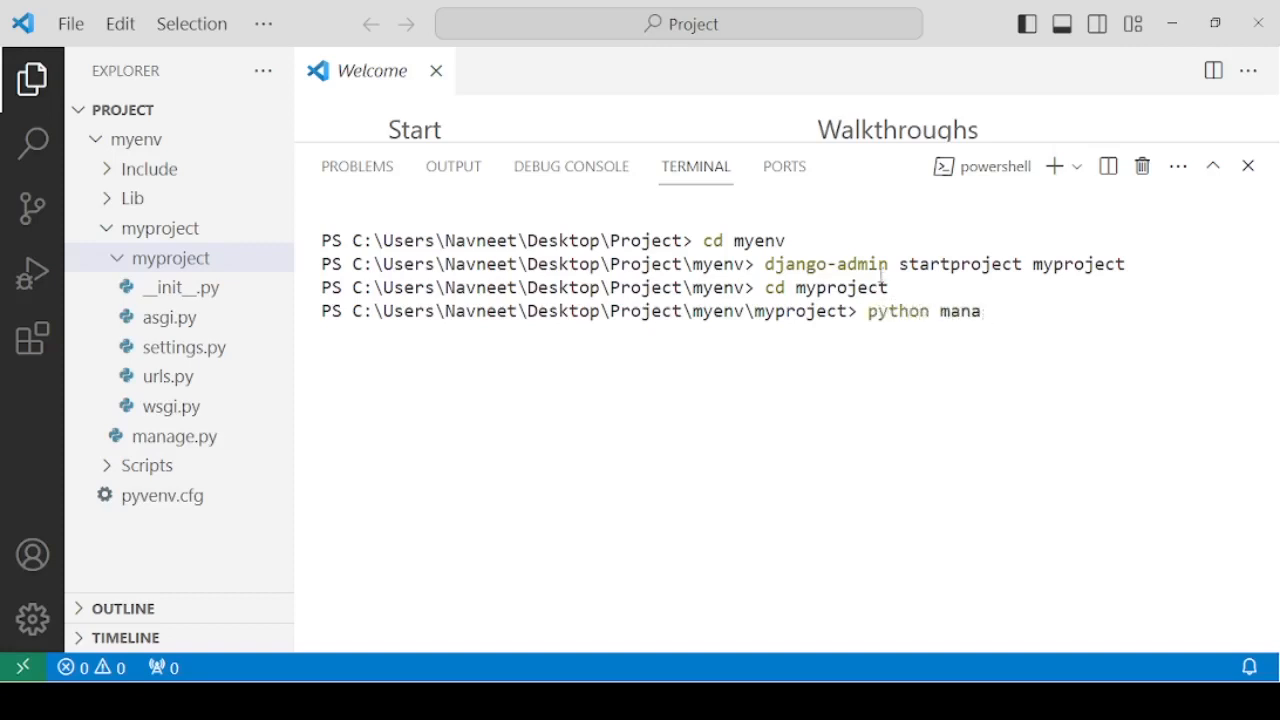
type("ge.py")
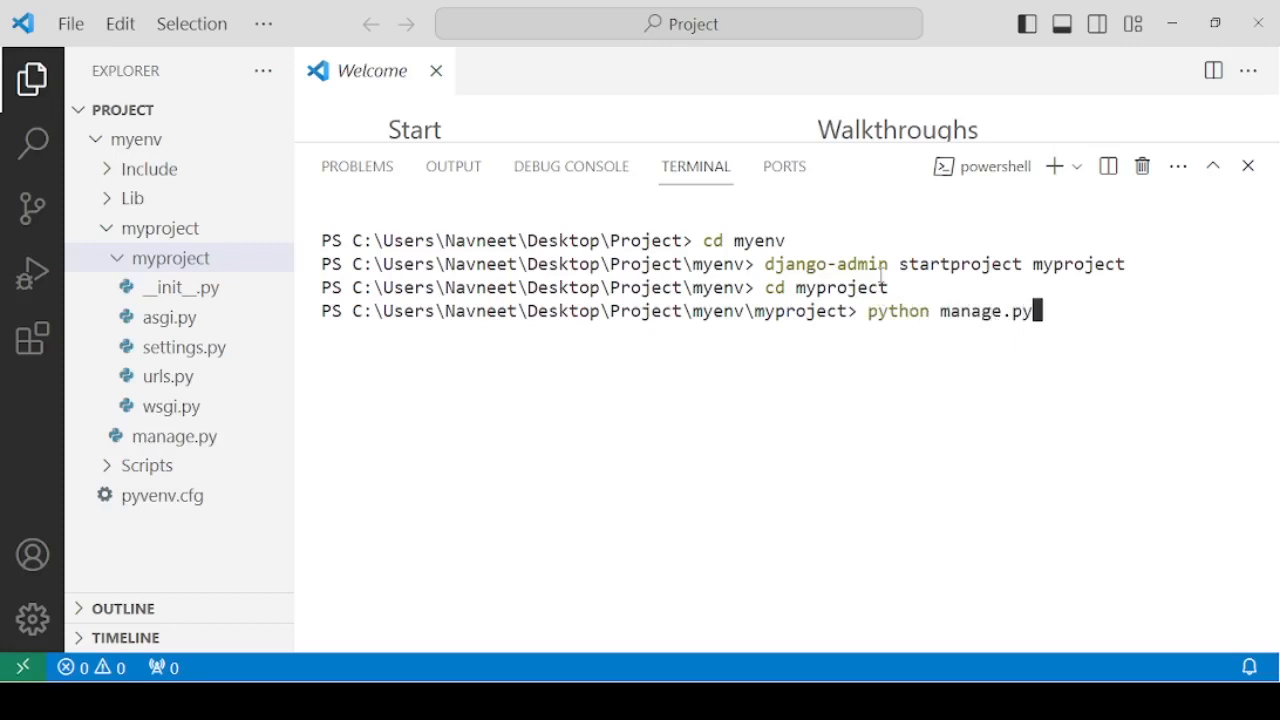
type("runserver")
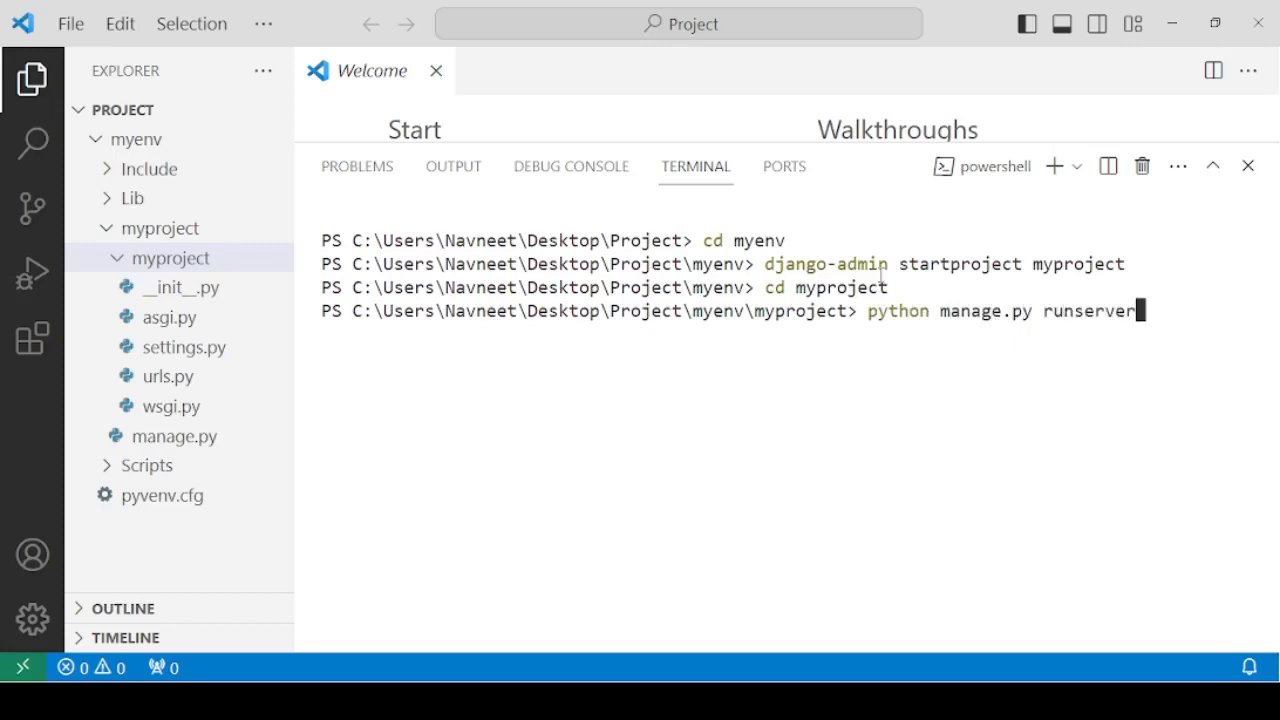
key("Enter")
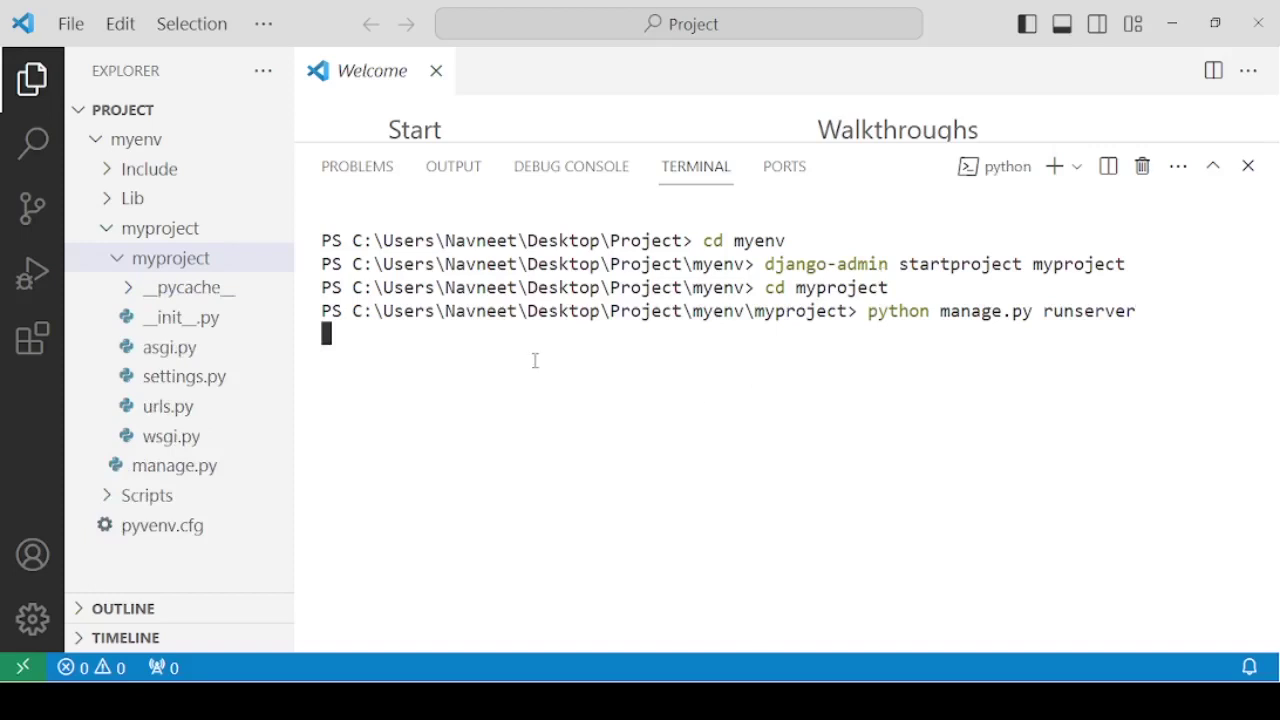
key("Enter")
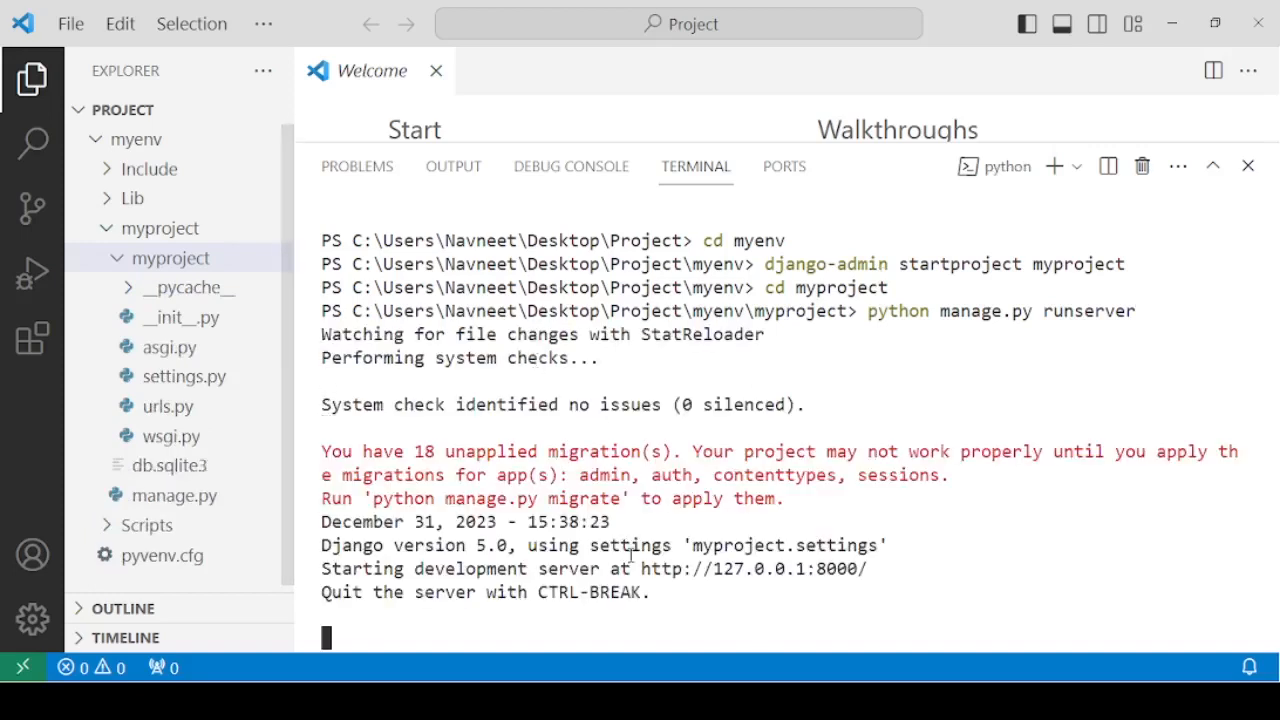
mouse_move(384, 628)
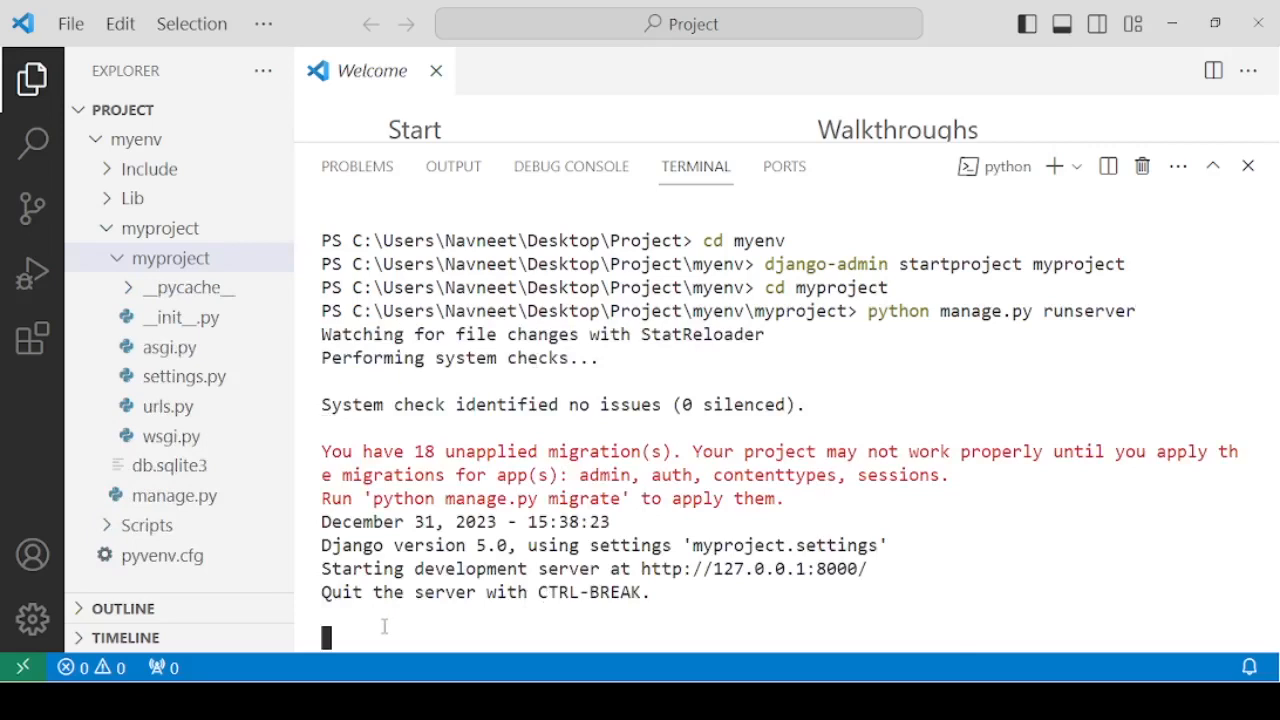
mouse_move(408, 628)
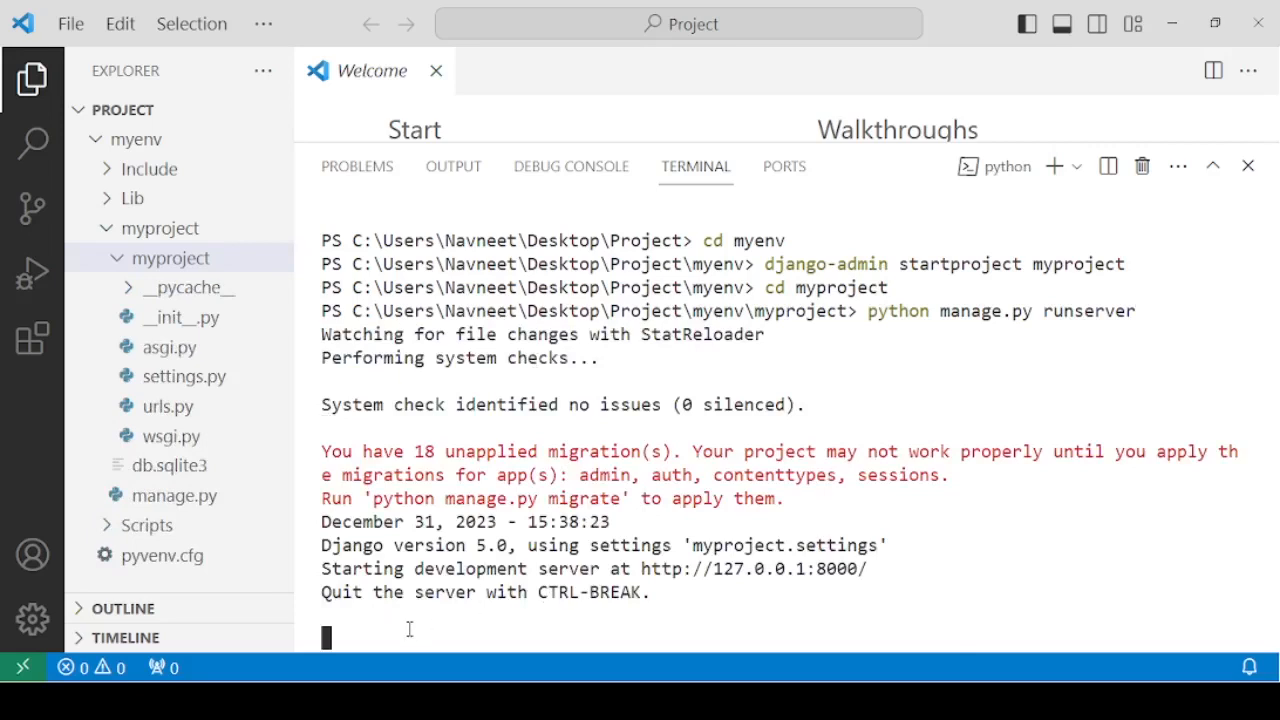
mouse_move(756, 568)
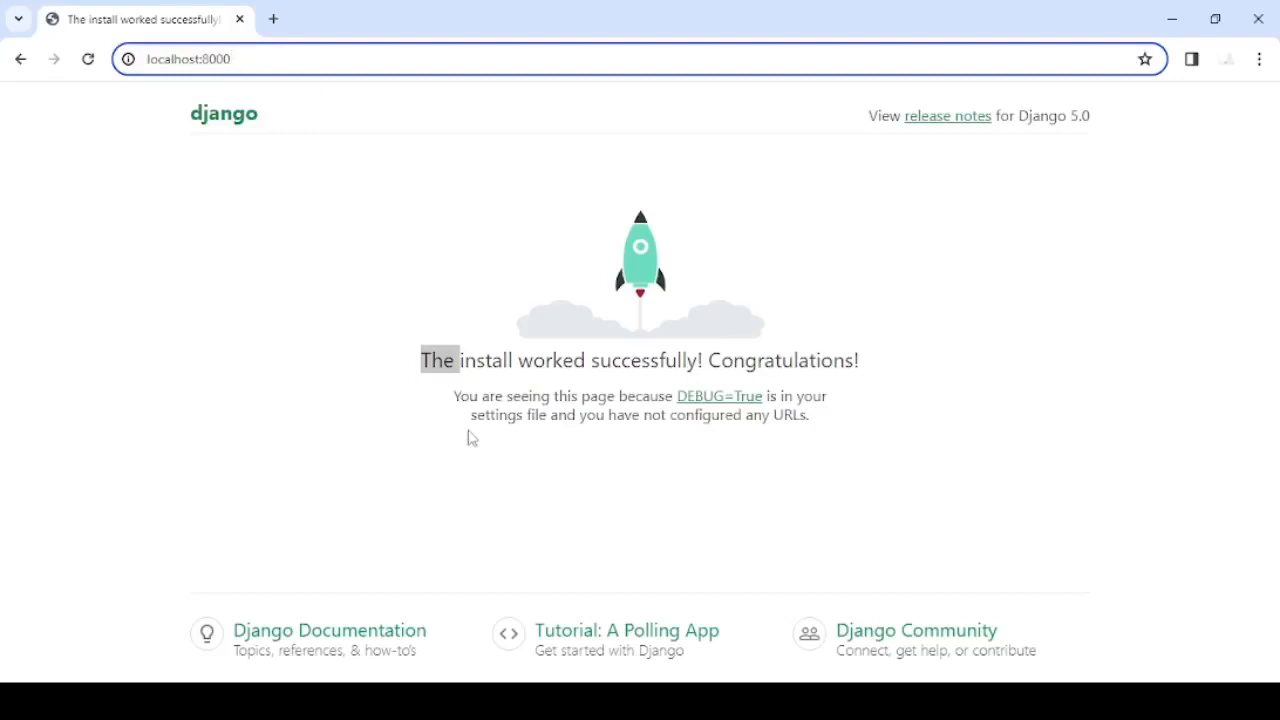
mouse_move(810, 496)
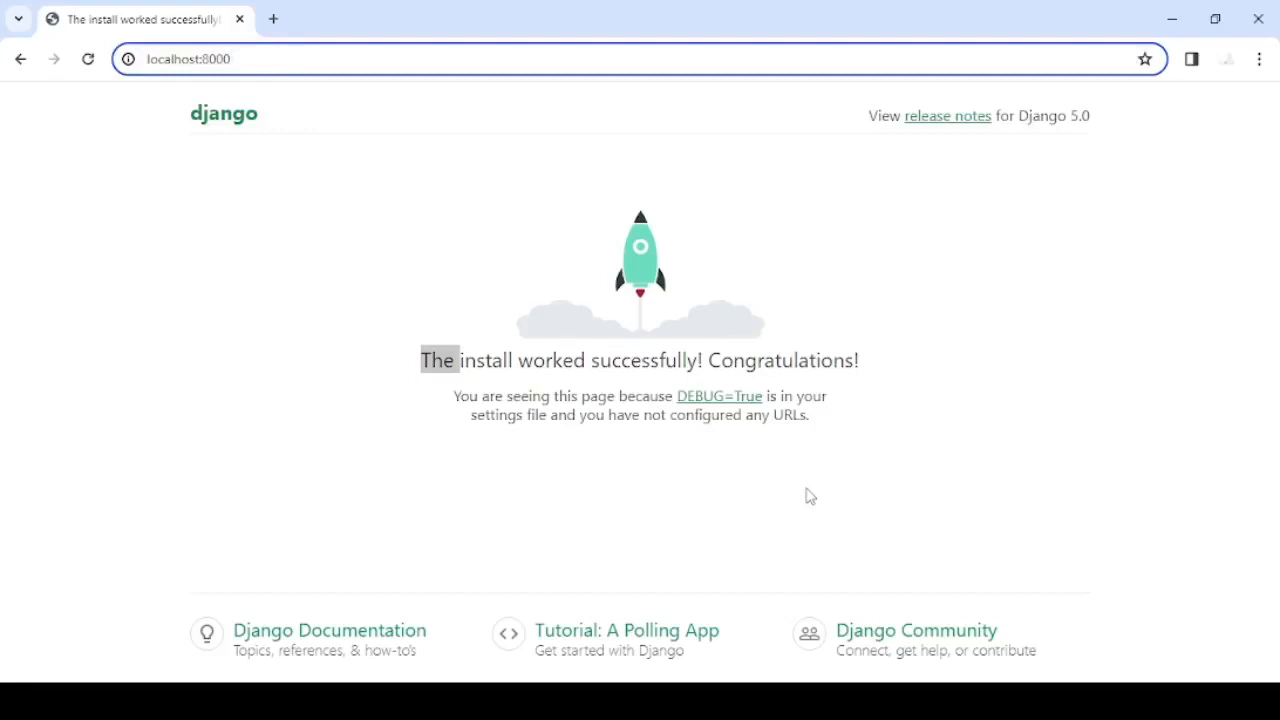
Step: Load localhost:8000 in Chrome to show Django's install-success welcome page
left_click(190, 60)
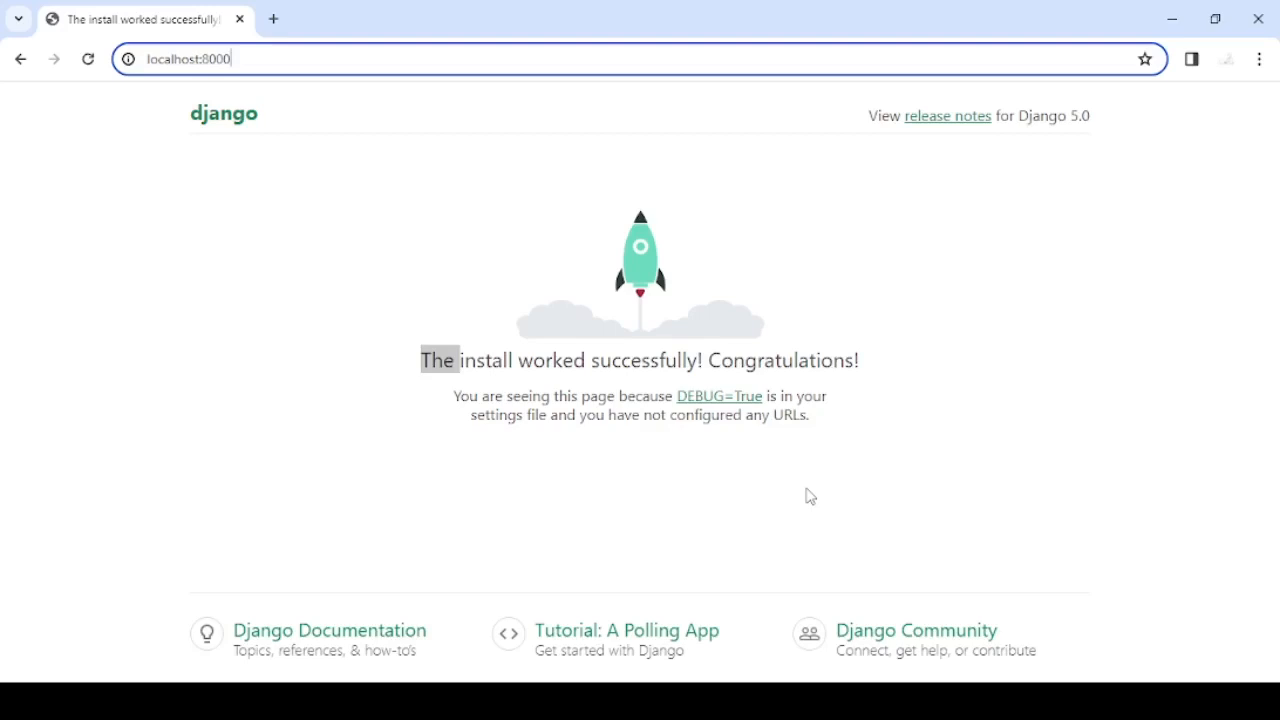